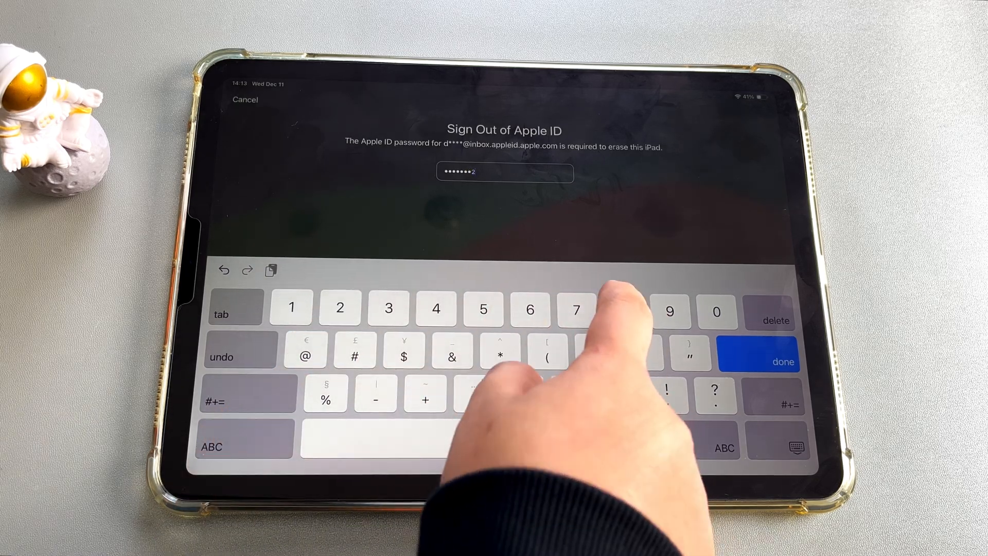
Step: Enter the Apple ID password on the Sign Out of Apple ID screen to erase the iPad
{"action": "left_click", "coordinate": [782, 361]}
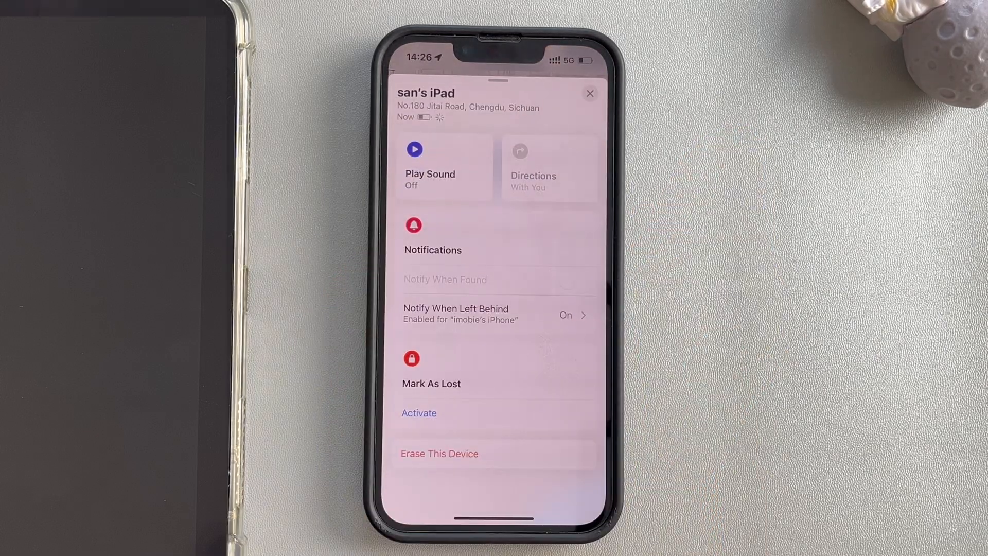
Step: Choose Erase This Device on the iPad's detail card in Find My on the iPhone
{"action": "left_click", "coordinate": [440, 454]}
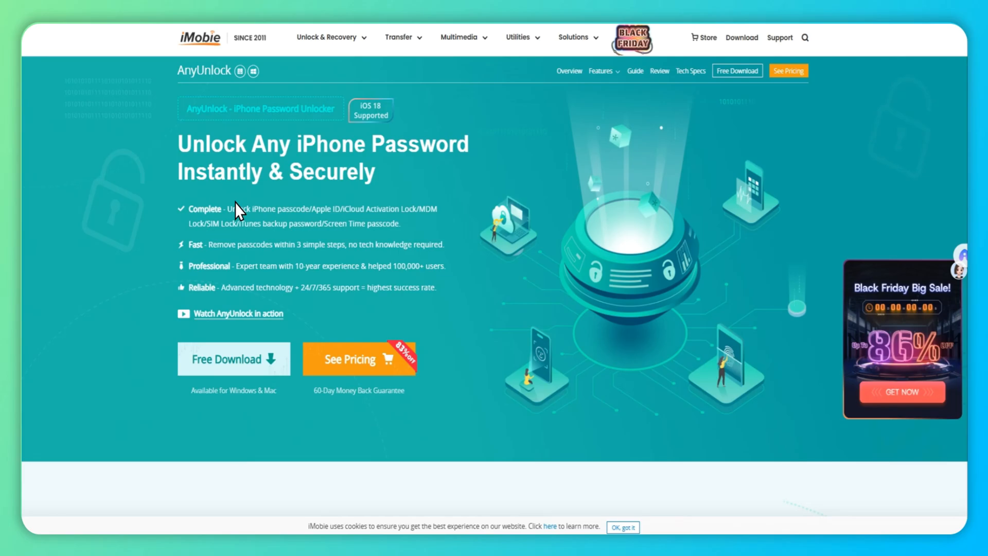
Step: Scroll through the AnyUnlock product page's Features, Why AnyUnlock, reviews and Tech Specs sections
{"action": "scroll", "scroll_direction": "down", "scroll_amount": 3}
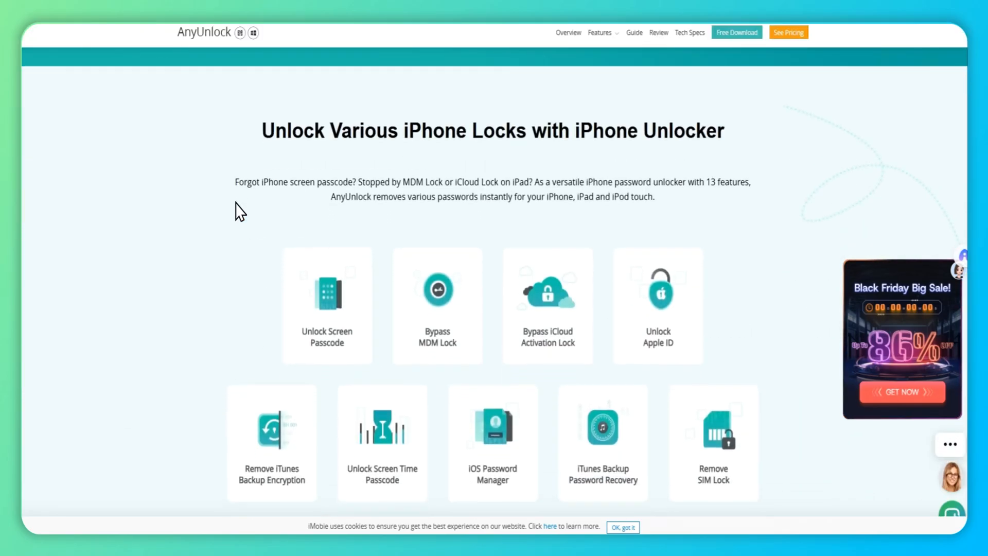
{"action": "scroll", "scroll_direction": "down", "scroll_amount": 3}
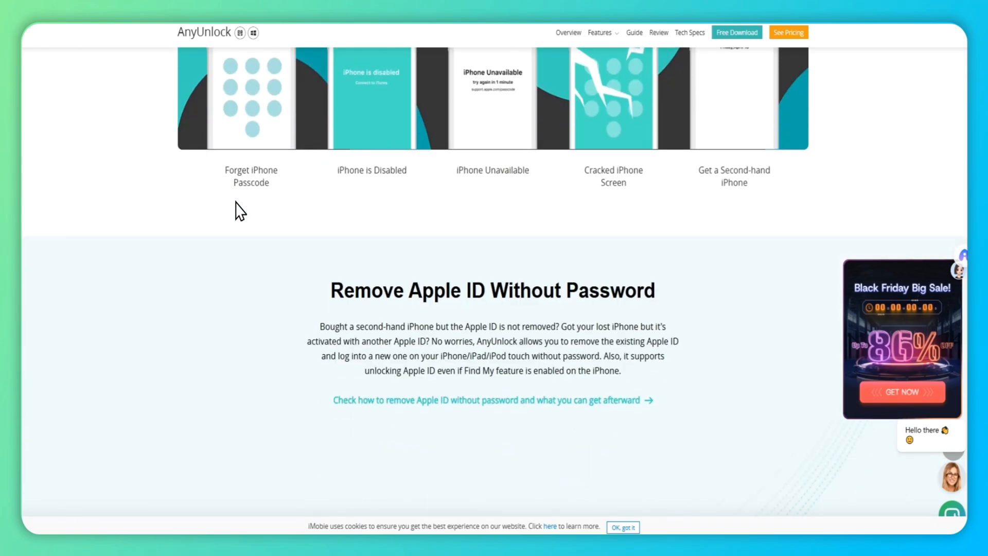
{"action": "scroll", "scroll_direction": "down", "scroll_amount": 3}
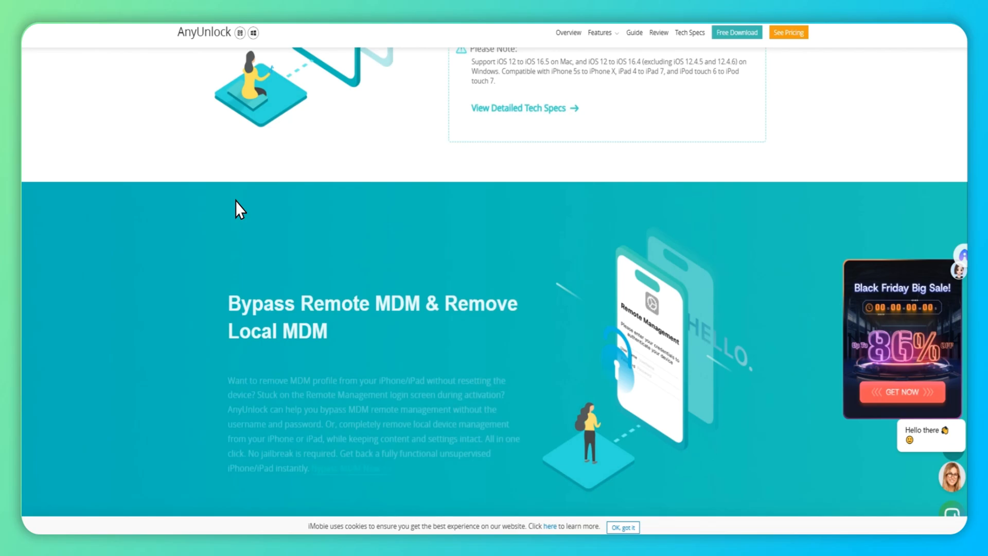
{"action": "scroll", "scroll_direction": "up", "scroll_amount": 3}
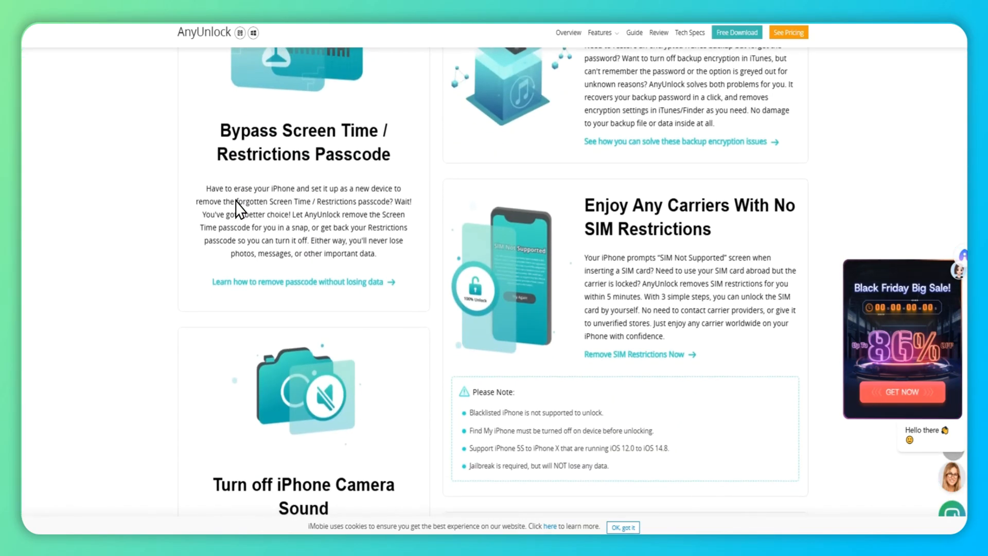
{"action": "scroll", "scroll_direction": "down", "scroll_amount": 3}
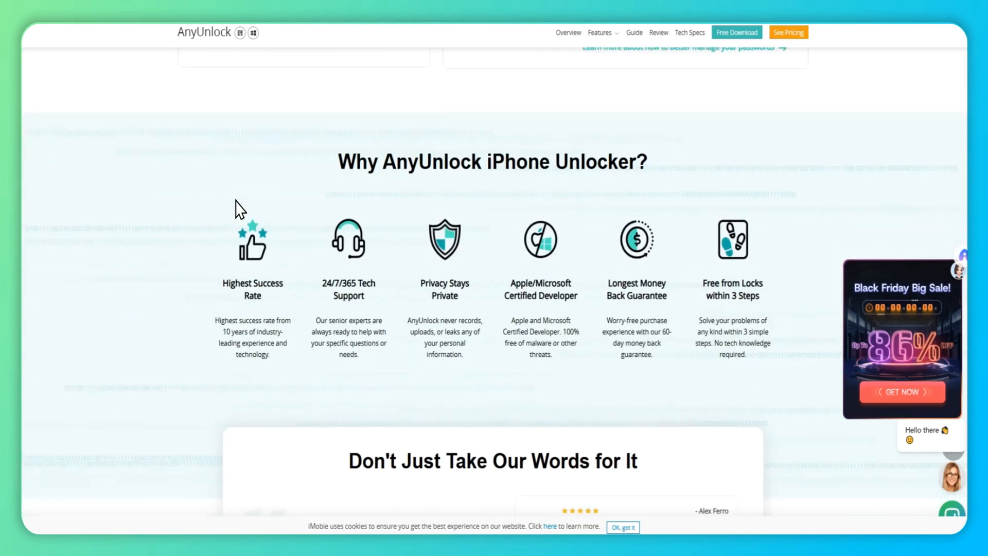
{"action": "scroll", "scroll_direction": "down", "scroll_amount": 3}
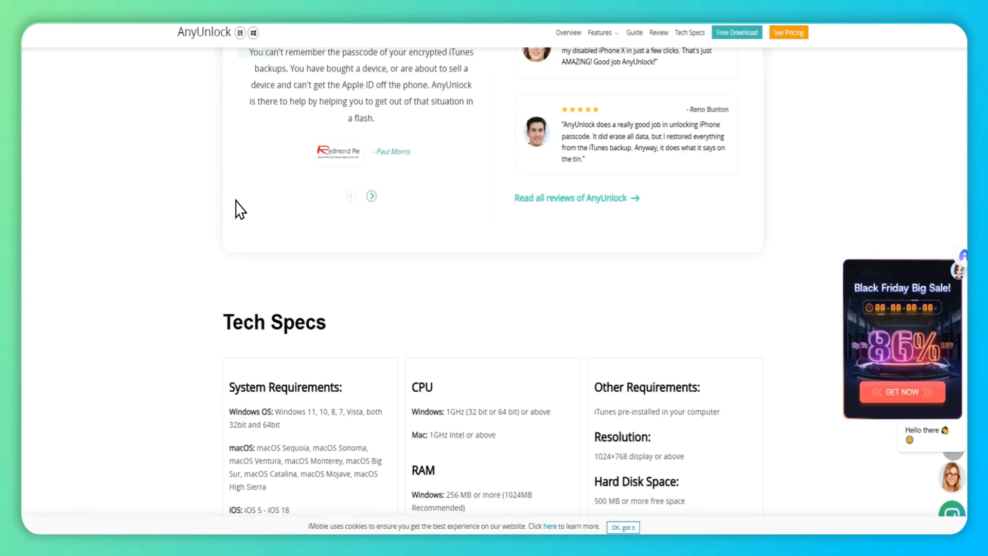
{"action": "scroll", "scroll_direction": "up", "scroll_amount": 3}
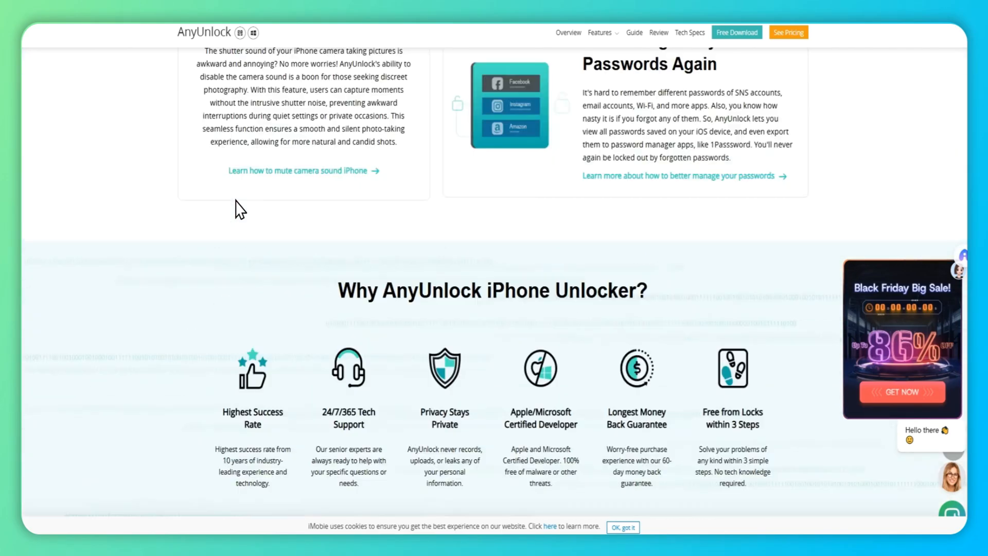
{"action": "scroll", "scroll_direction": "up", "scroll_amount": 3}
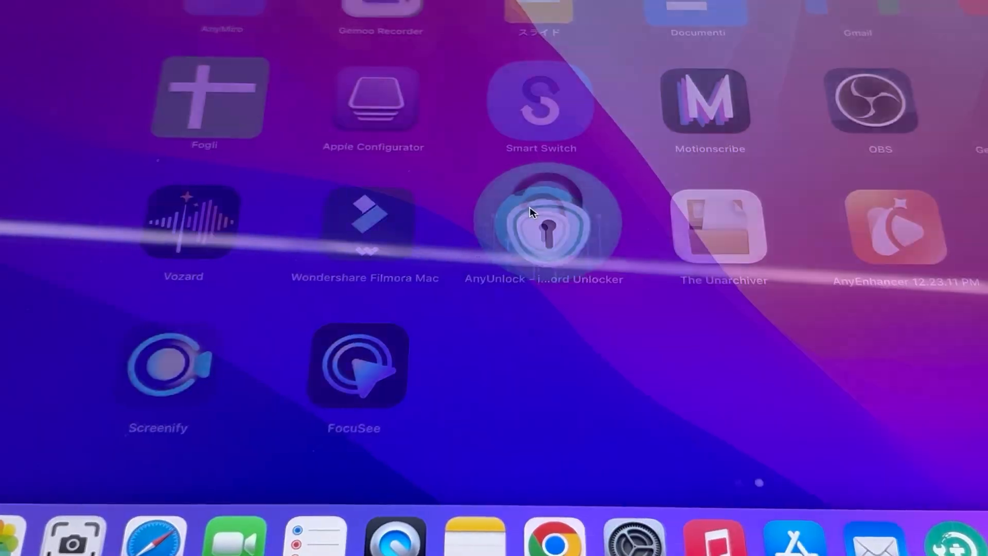
Step: Launch AnyUnlock from Launchpad and start Unlock Screen Passcode for the connected iPad
{"action": "left_click", "coordinate": [540, 223]}
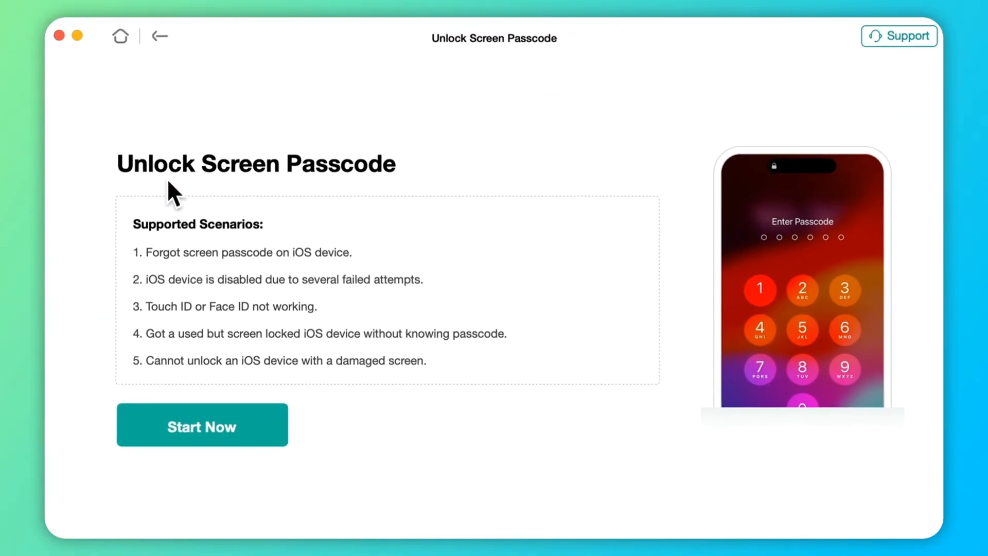
{"action": "left_click", "coordinate": [202, 426]}
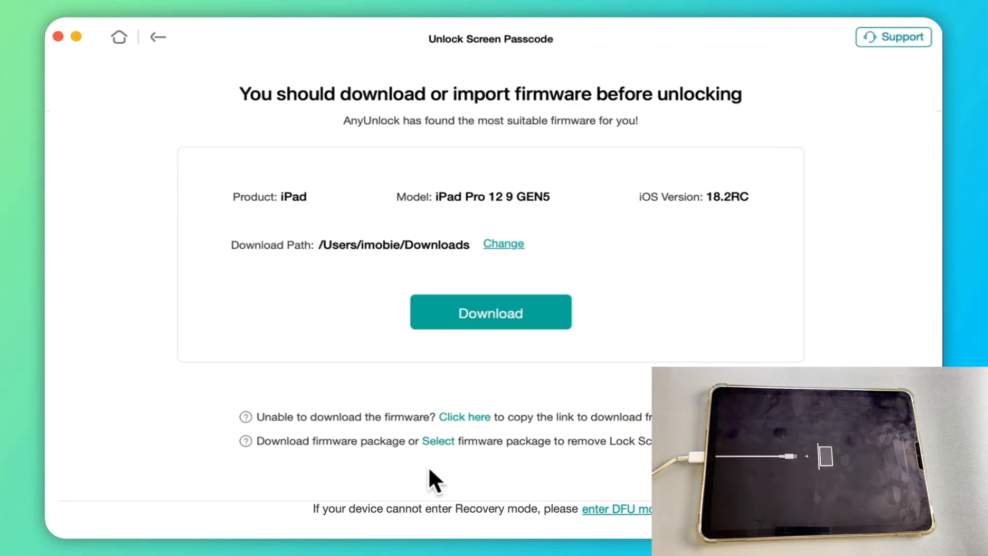
Step: Download the suggested iPad Pro firmware, then begin Unlock Now once Download Complete appears
{"action": "left_click", "coordinate": [490, 312]}
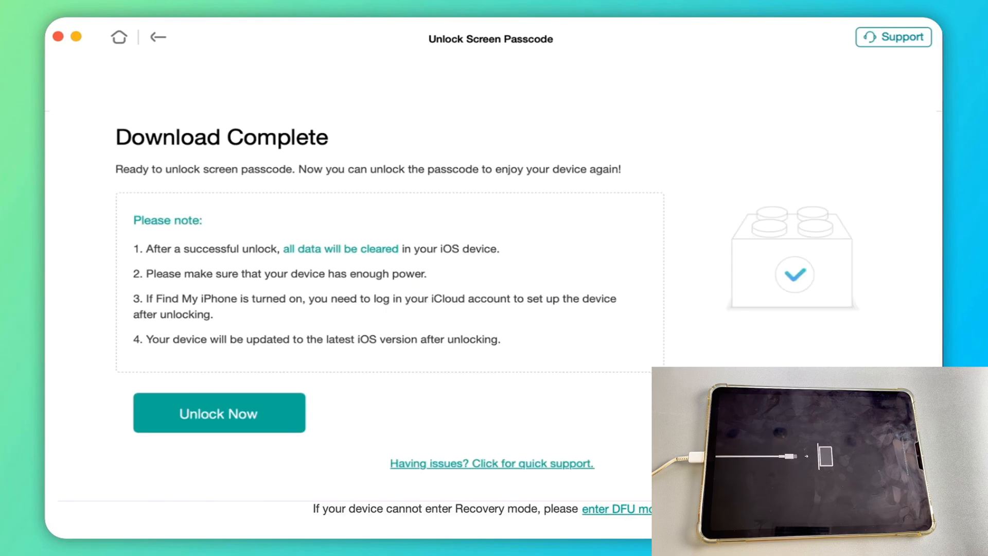
{"action": "left_click", "coordinate": [218, 413]}
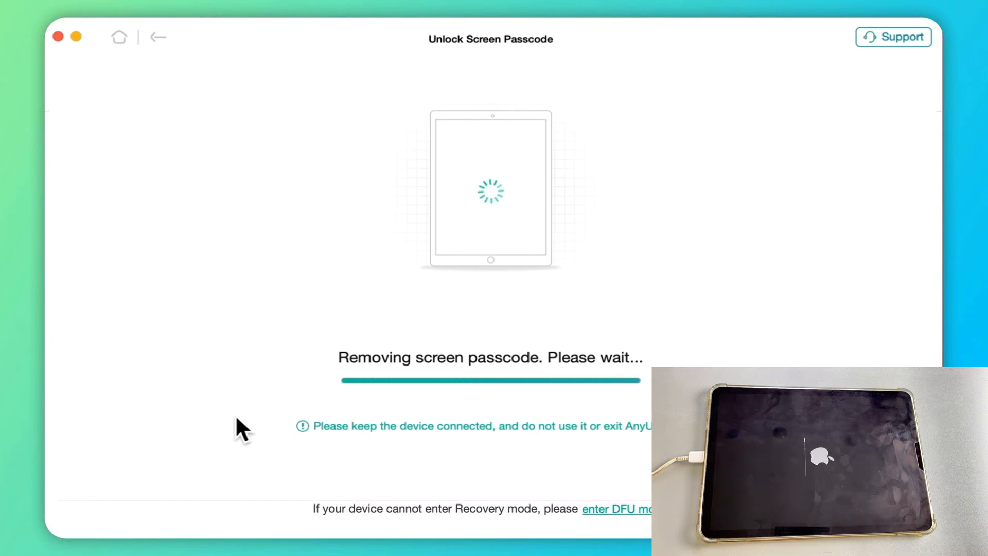